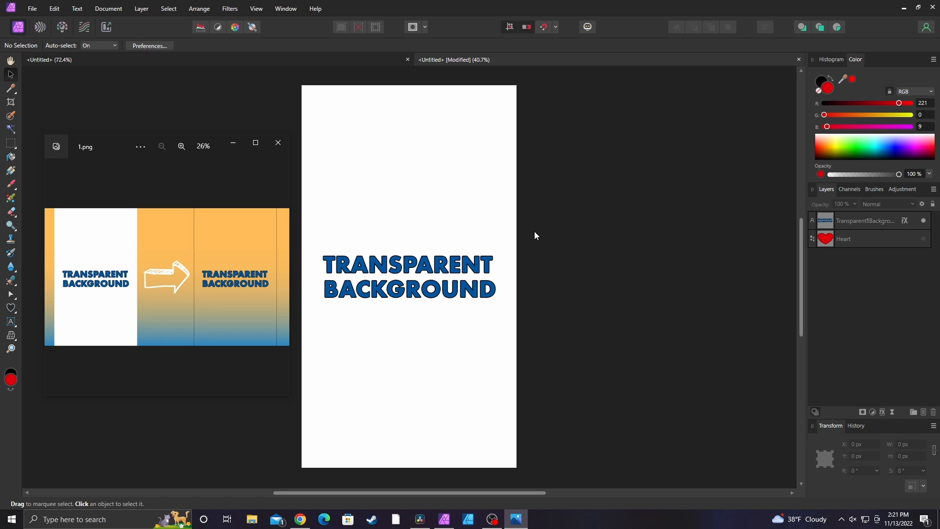
Close the 1.png preview and dismiss the Export settings without exporting.
click(32, 9)
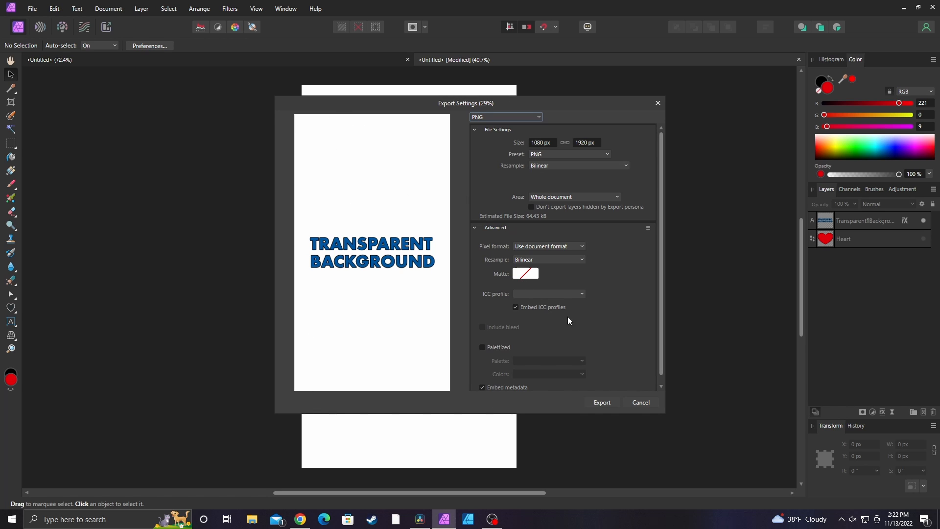
click(641, 402)
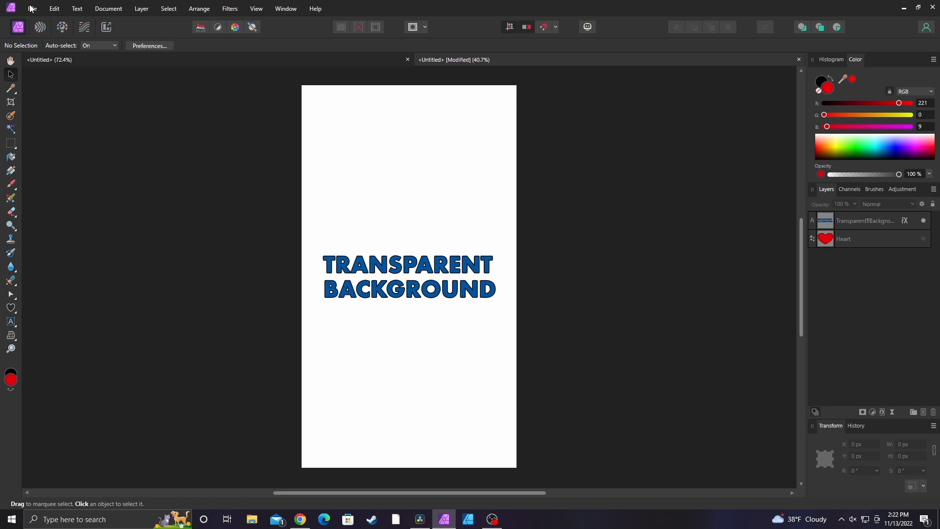
Enable Document > Transparent Background, check it in the PNG export preview, then cancel.
click(110, 8)
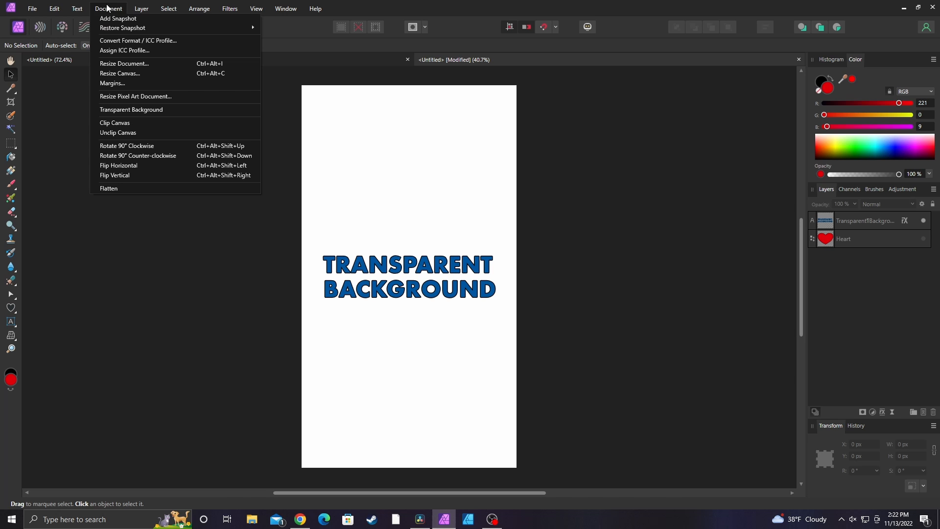
mouse_move(144, 108)
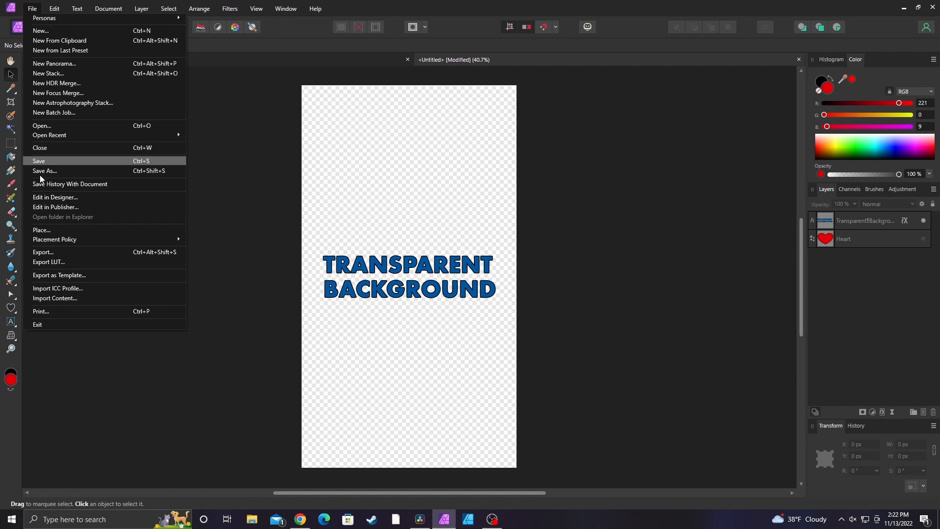
click(43, 252)
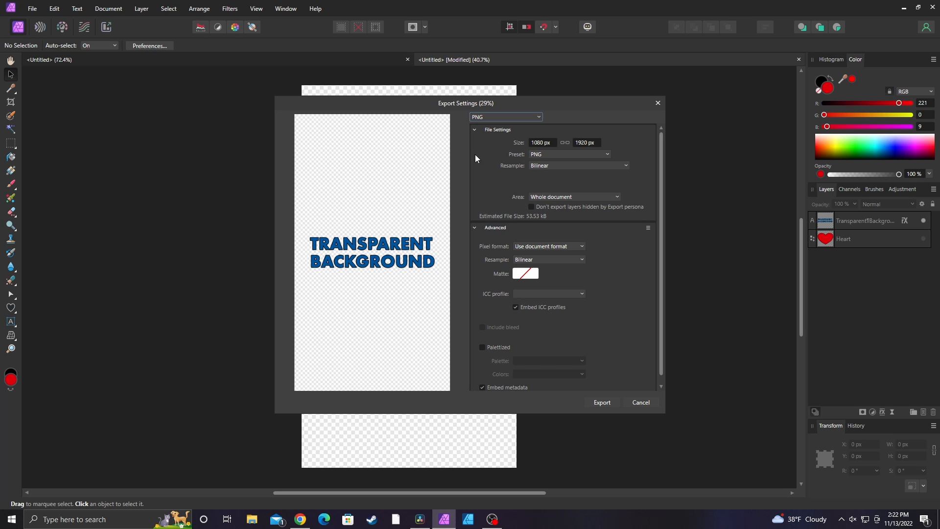
mouse_move(361, 107)
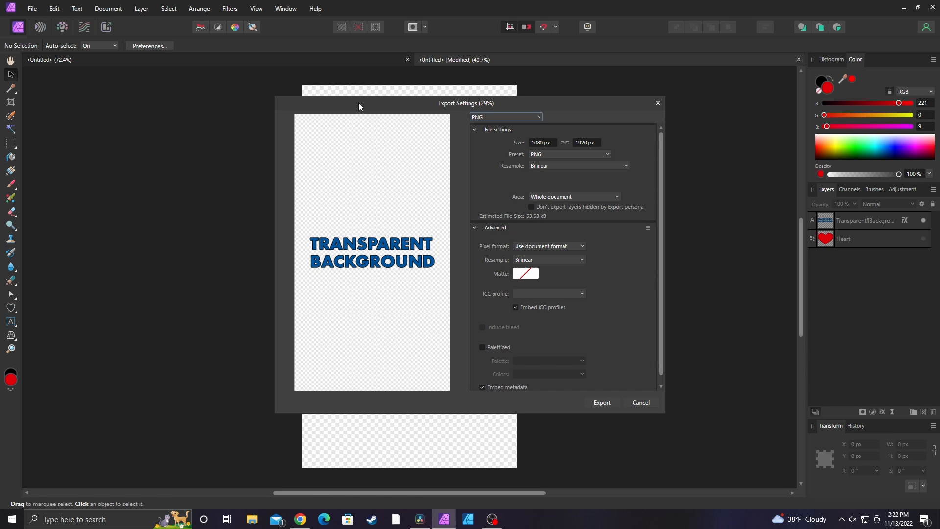
mouse_move(624, 189)
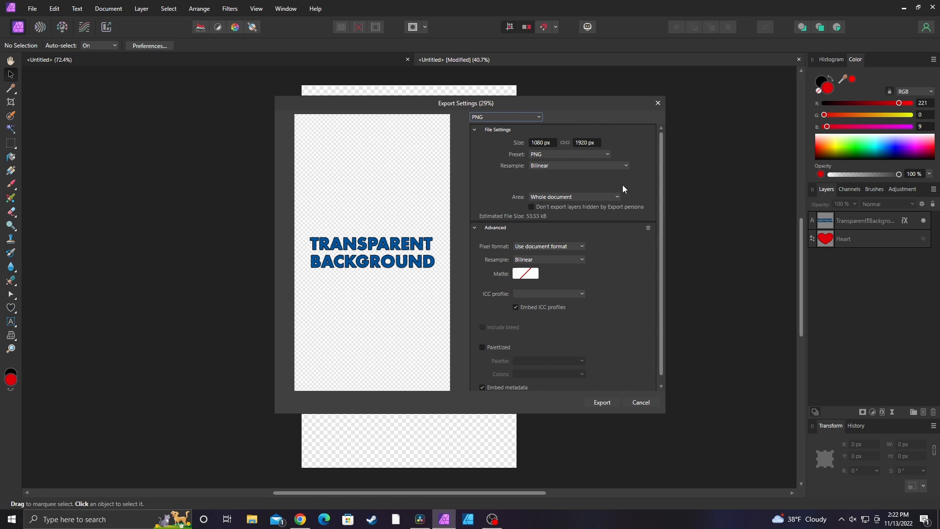
click(108, 8)
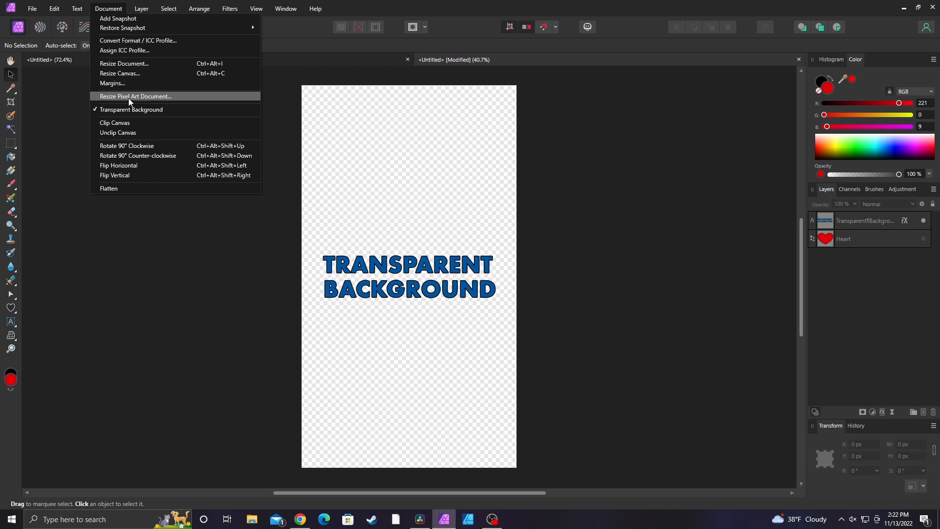
Turn Transparent Background off, reopen the PNG export settings and expand the Area choices.
click(132, 109)
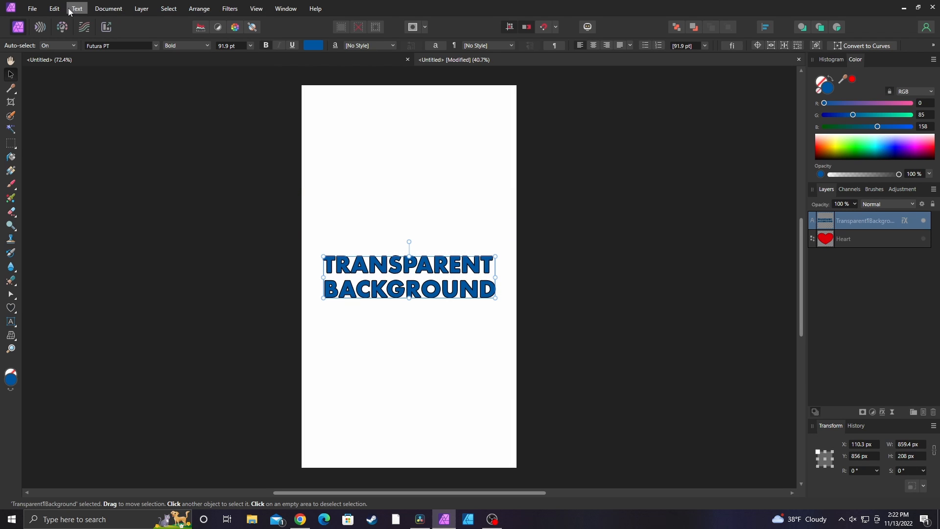
click(36, 8)
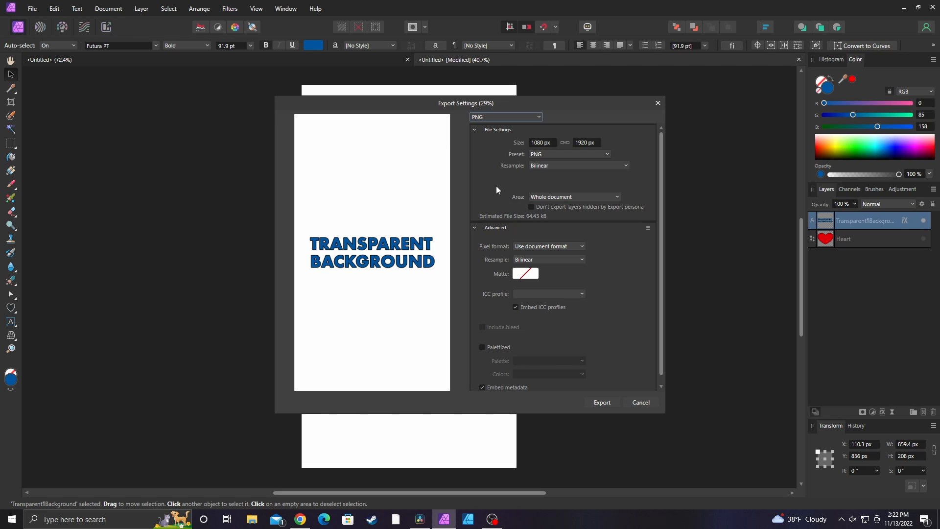
click(574, 197)
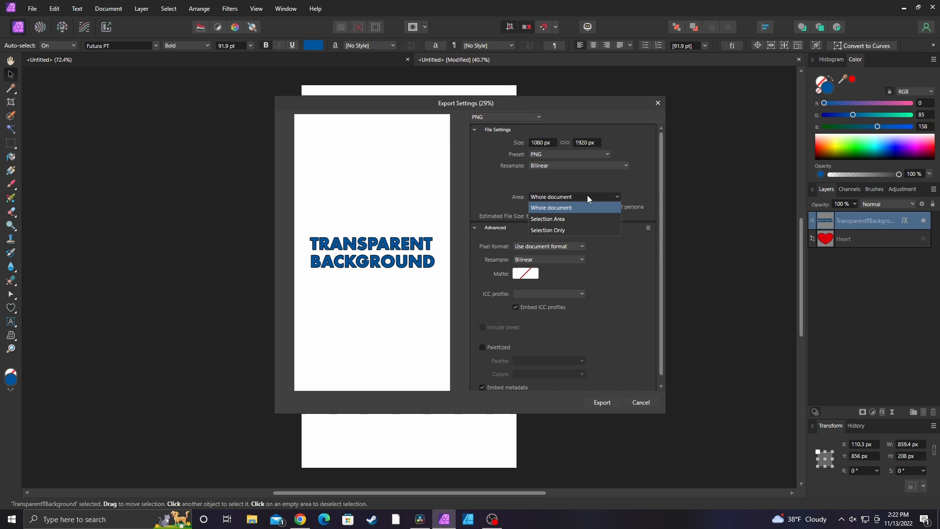
mouse_move(568, 219)
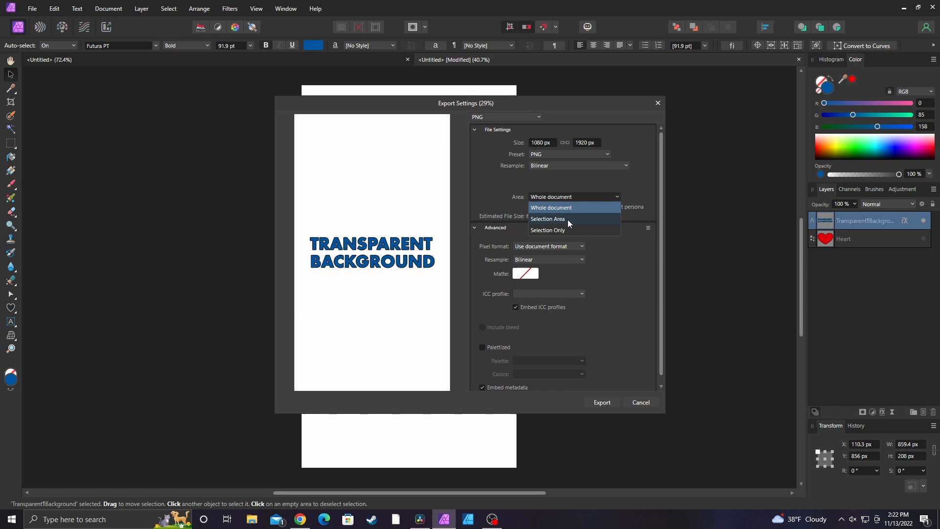
Try Area as Selection Area, then Selection Only for the text, and cancel the export.
click(547, 219)
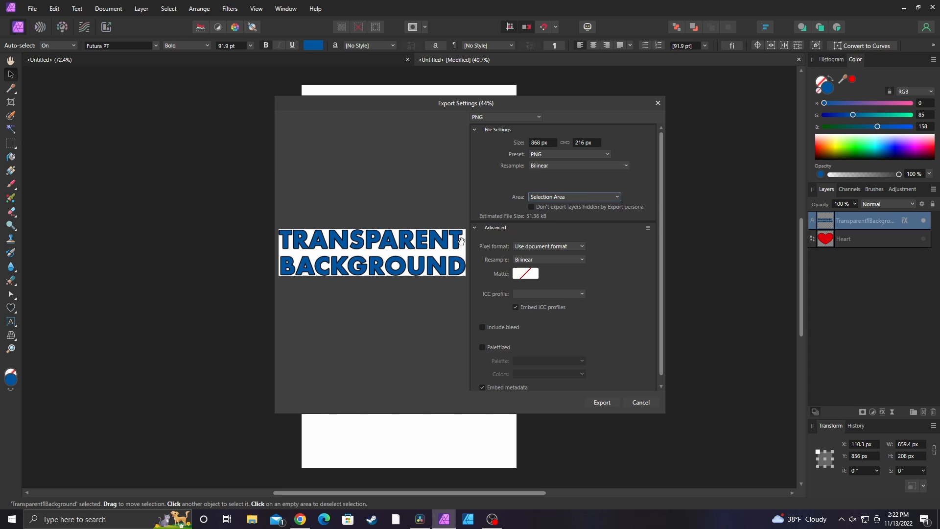
click(574, 197)
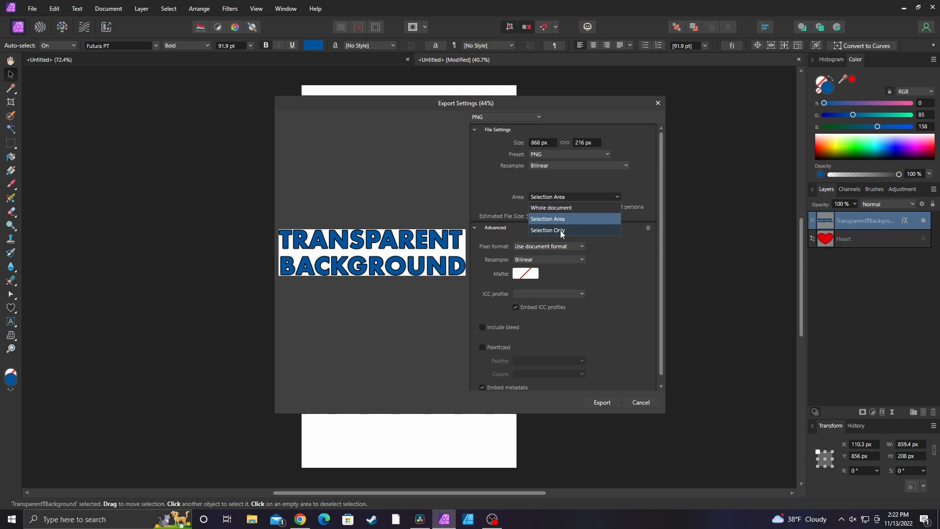
click(548, 230)
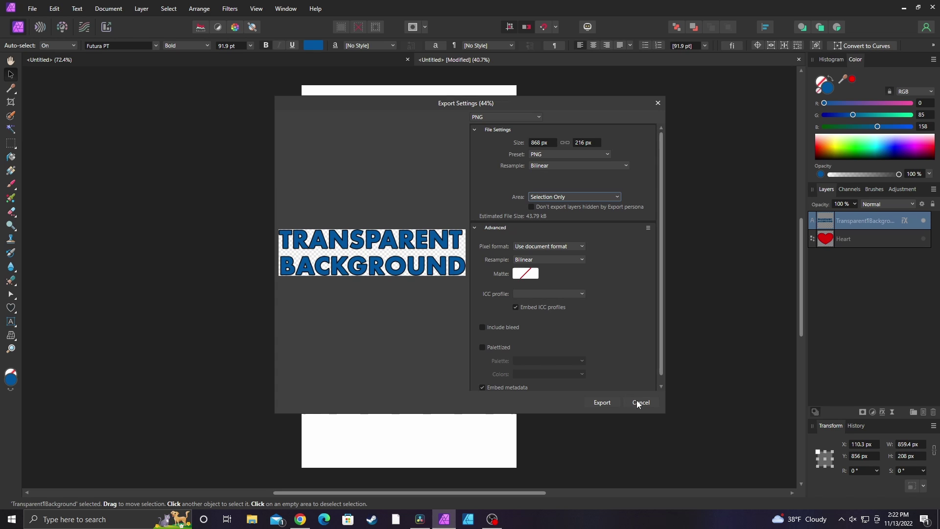
click(641, 402)
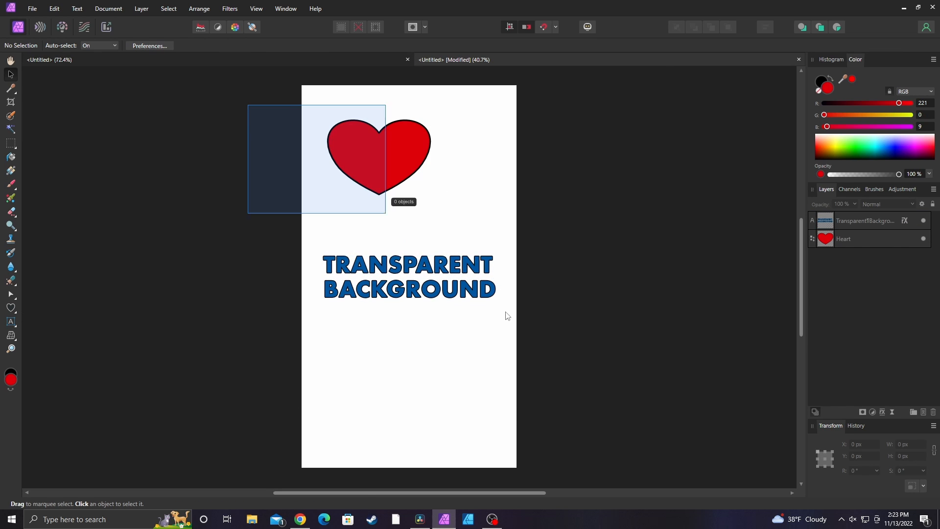
Open the PNG export settings with the heart and text both selected.
click(33, 9)
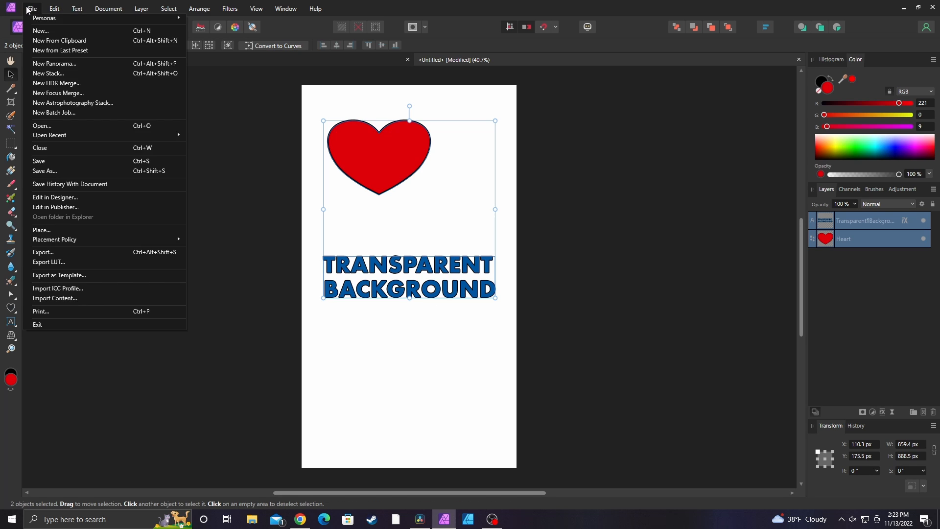
mouse_move(88, 253)
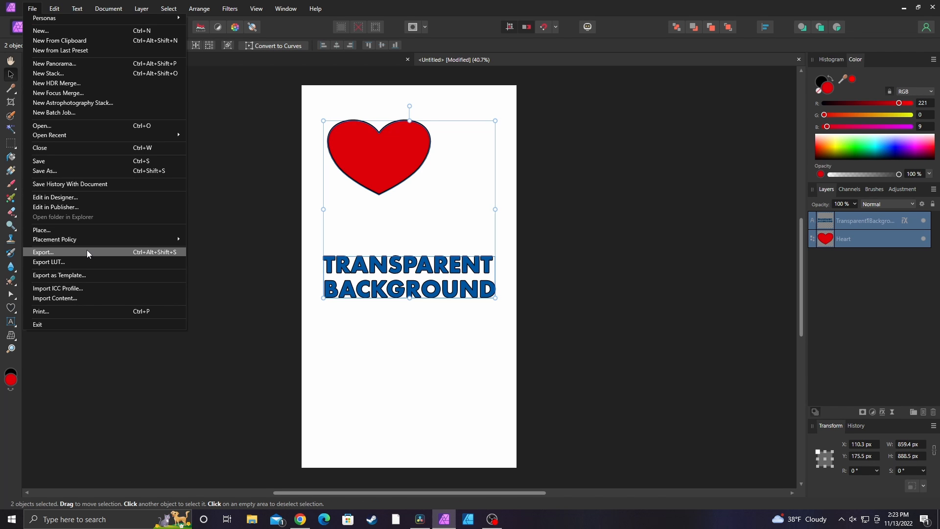
click(43, 251)
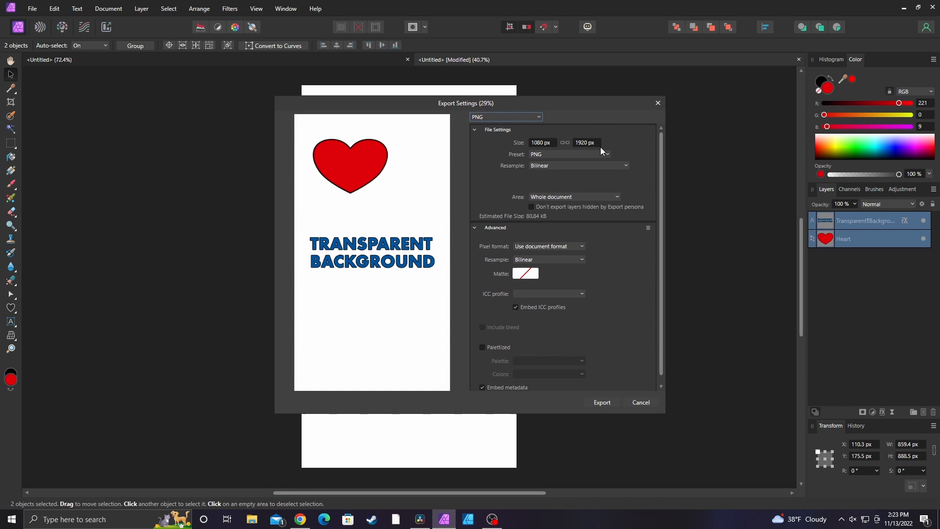
mouse_move(600, 209)
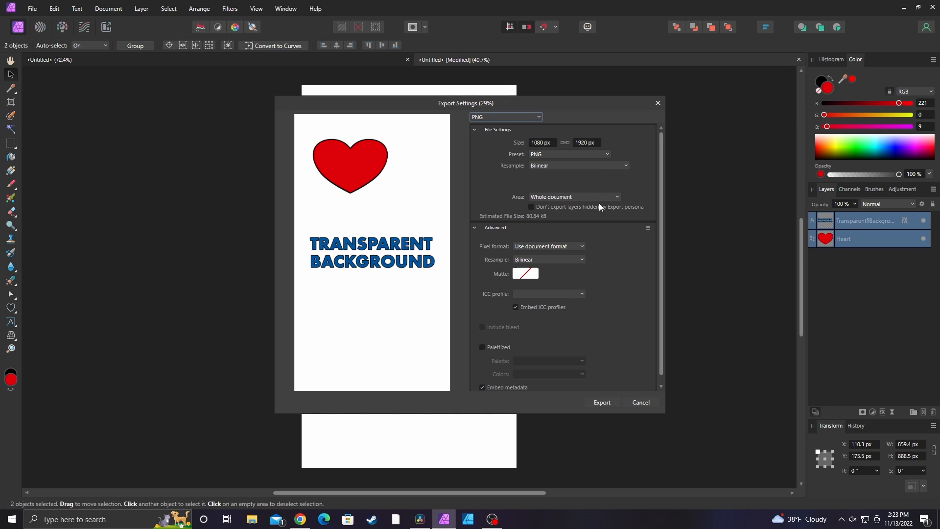
Set Area to Selection Area, then Selection Only, previewing heart and text over transparency.
click(574, 197)
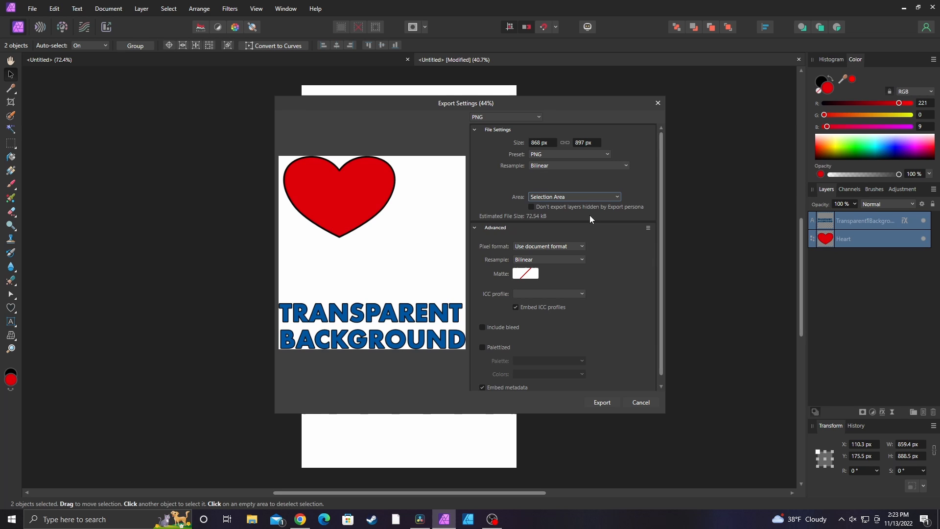
mouse_move(547, 207)
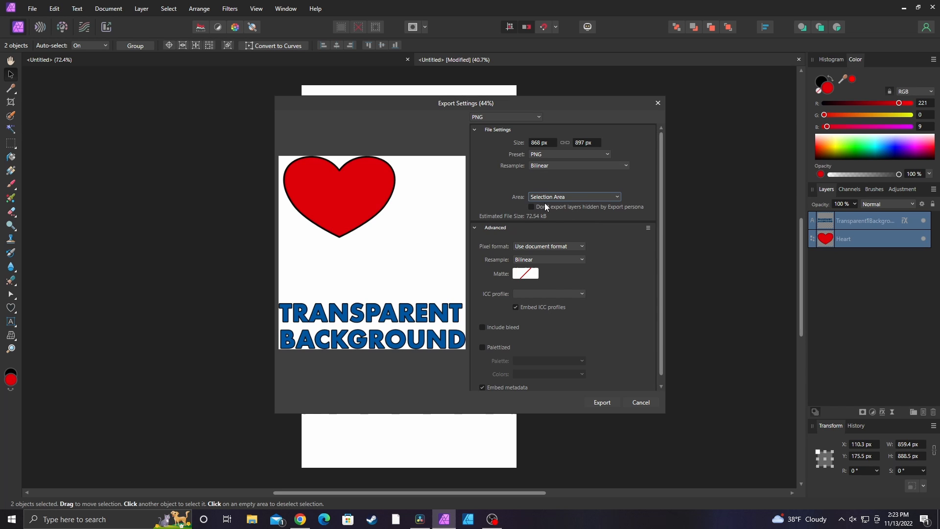
click(575, 196)
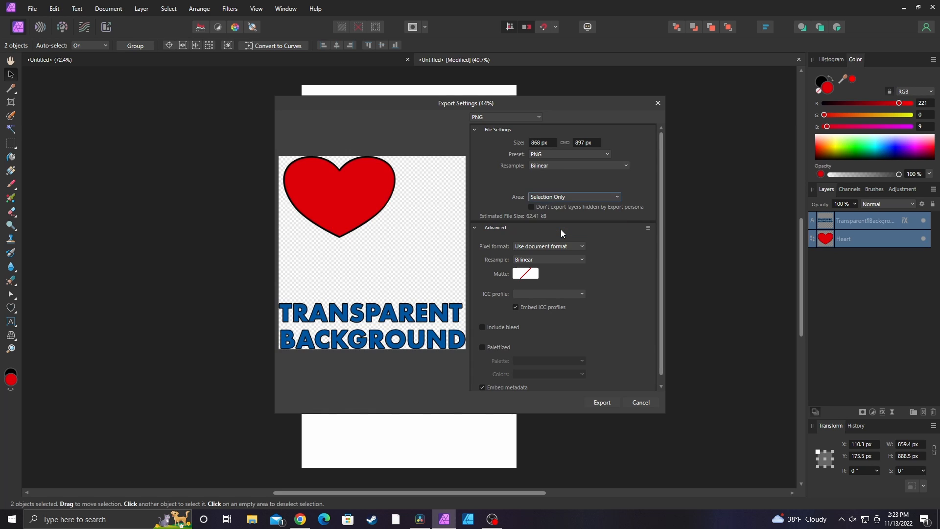